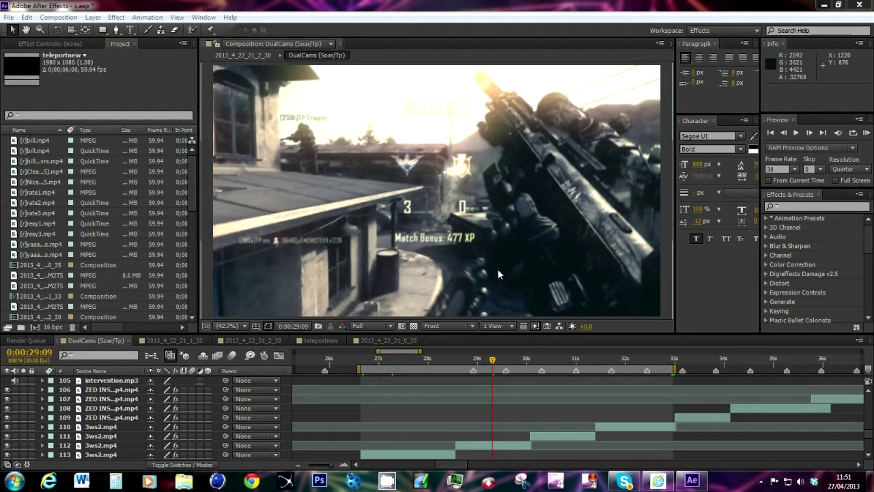
mouse_move(511, 262)
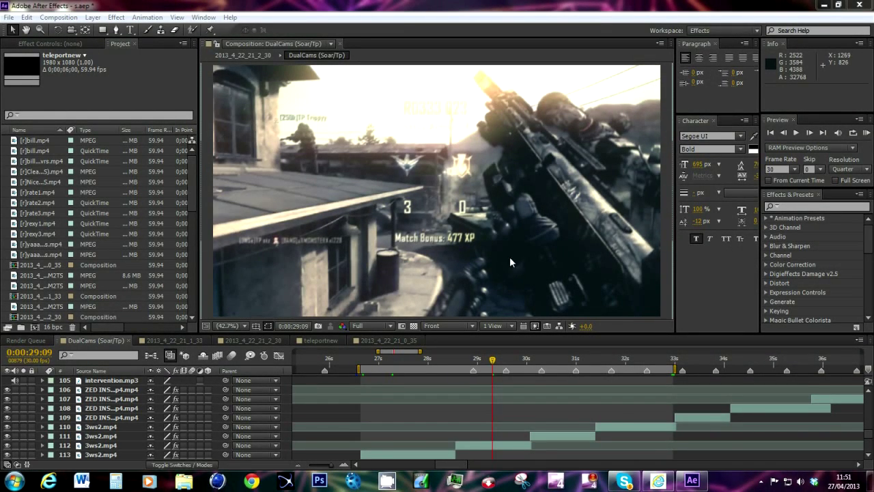
mouse_move(603, 271)
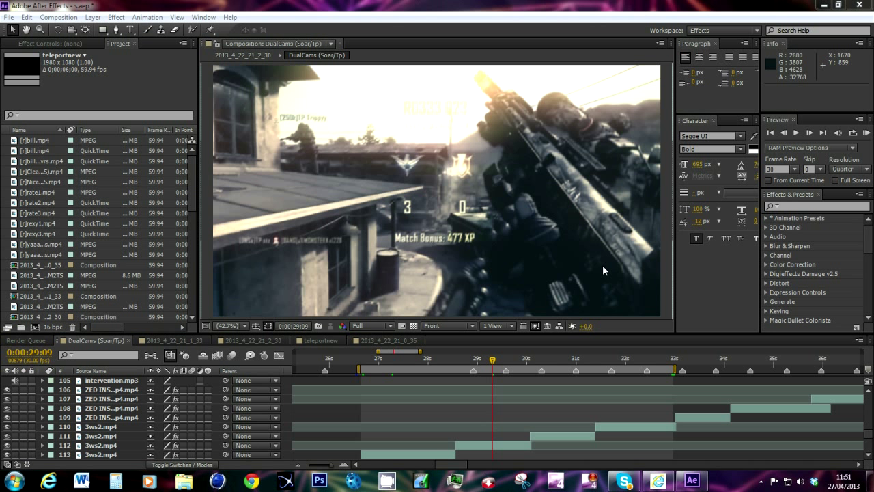
mouse_move(631, 456)
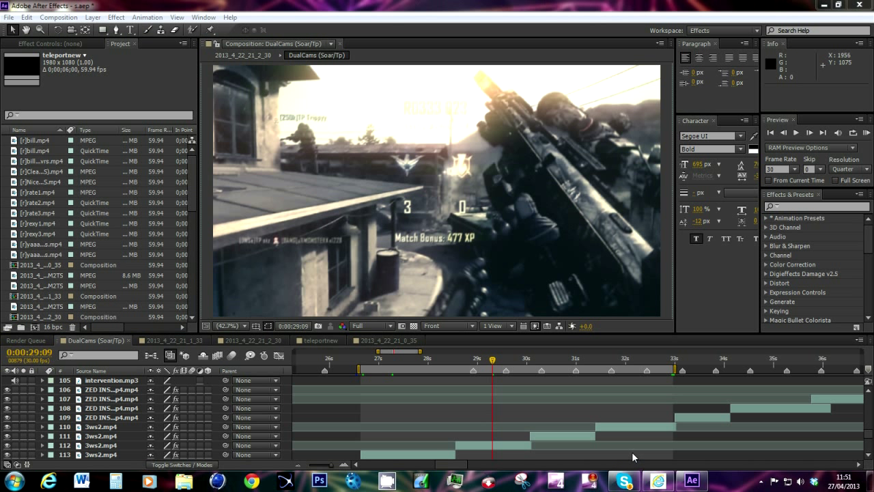
mouse_move(626, 474)
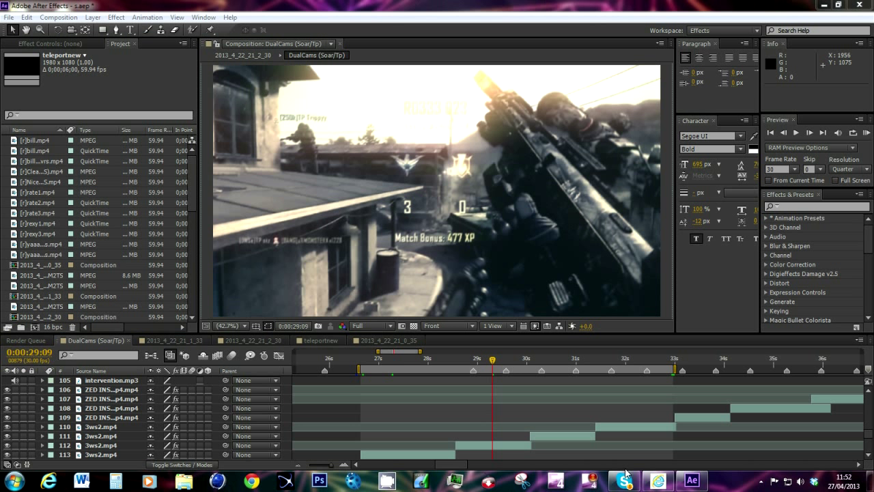
mouse_move(432, 362)
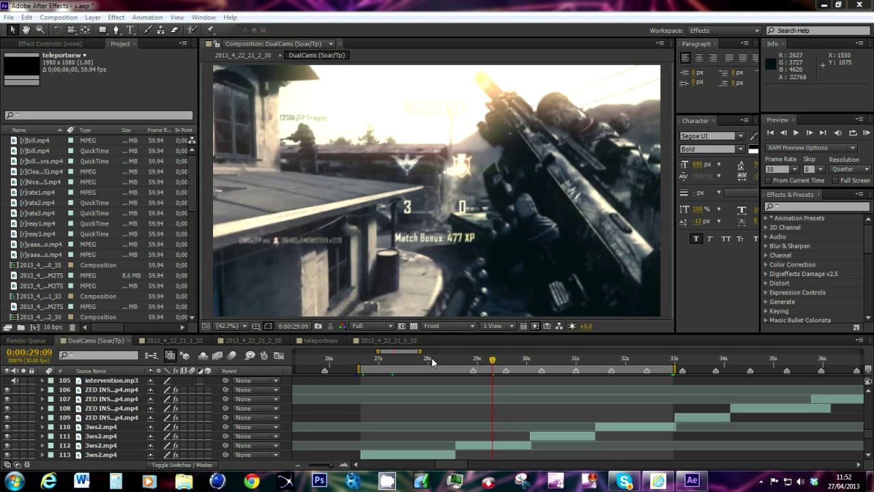
Move the current-time indicator back to 0:00:28:12, where the blurry shot starts
left_click(442, 358)
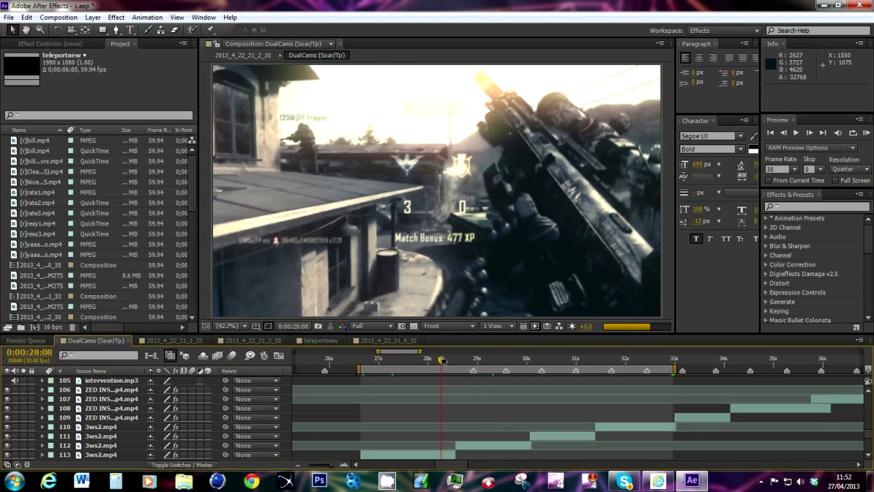
left_click(443, 360)
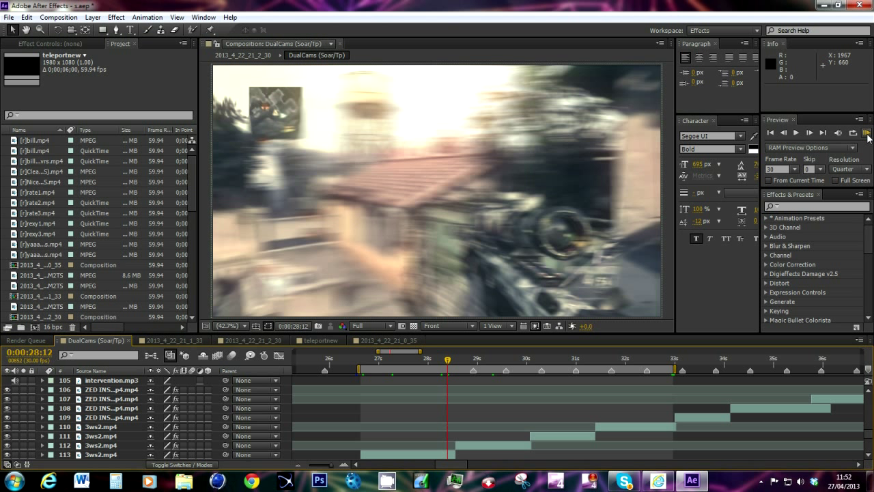
Render and play a RAM preview of the DualCams work area
left_click(868, 132)
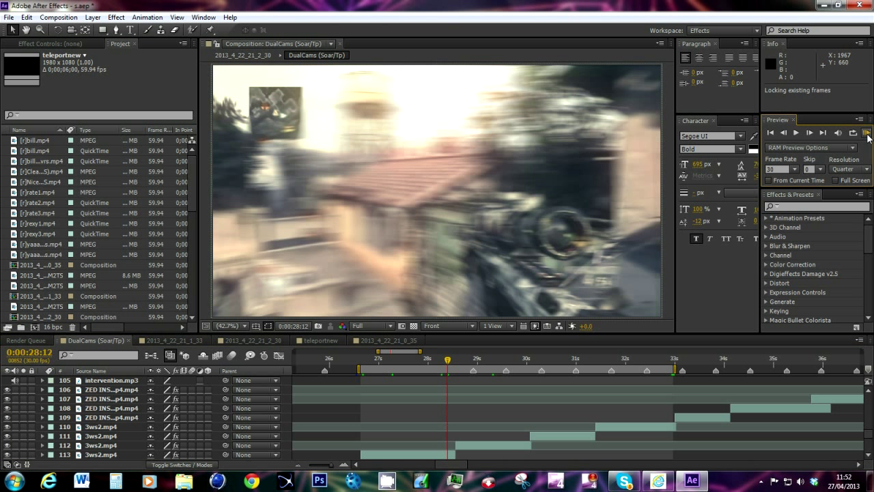
left_click(869, 132)
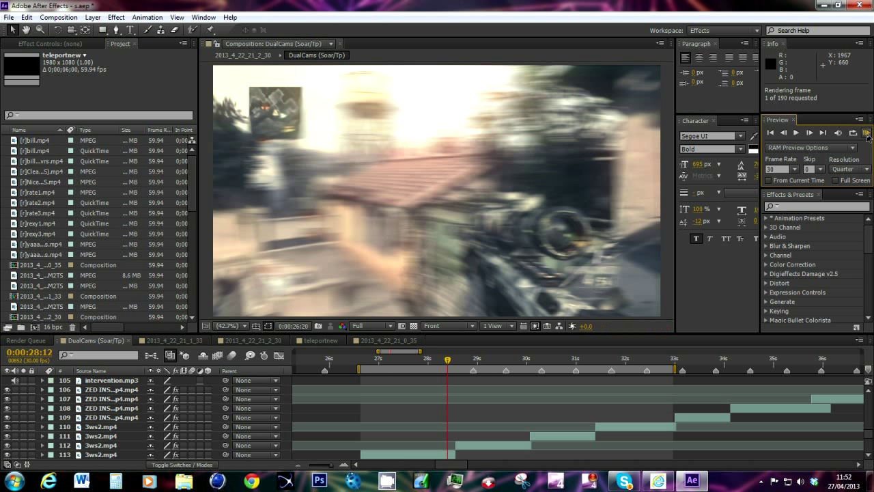
left_click(867, 133)
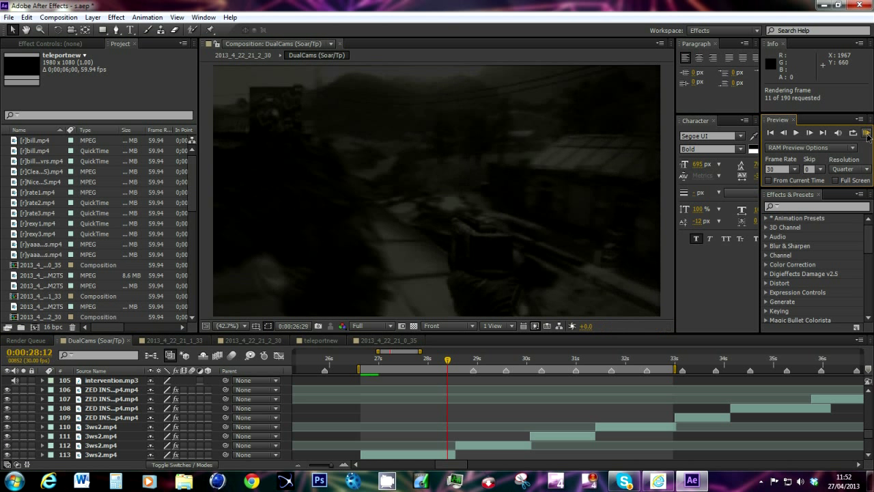
left_click(868, 132)
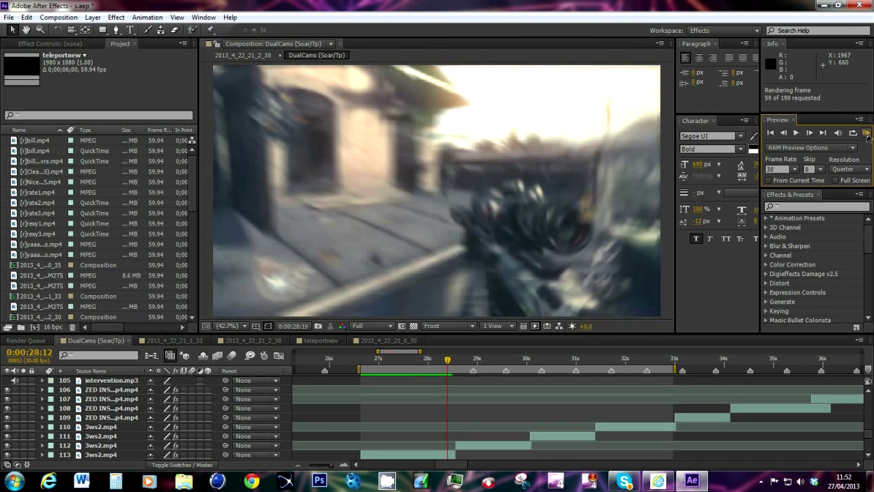
left_click(851, 132)
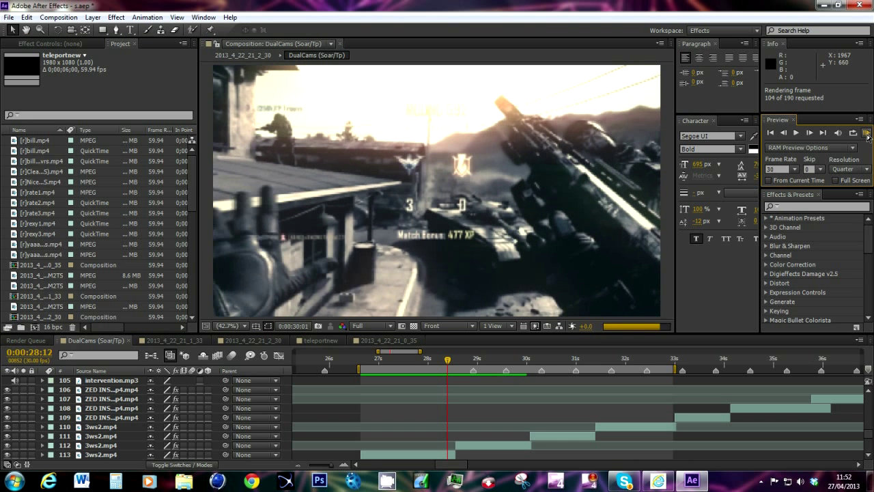
left_click(867, 132)
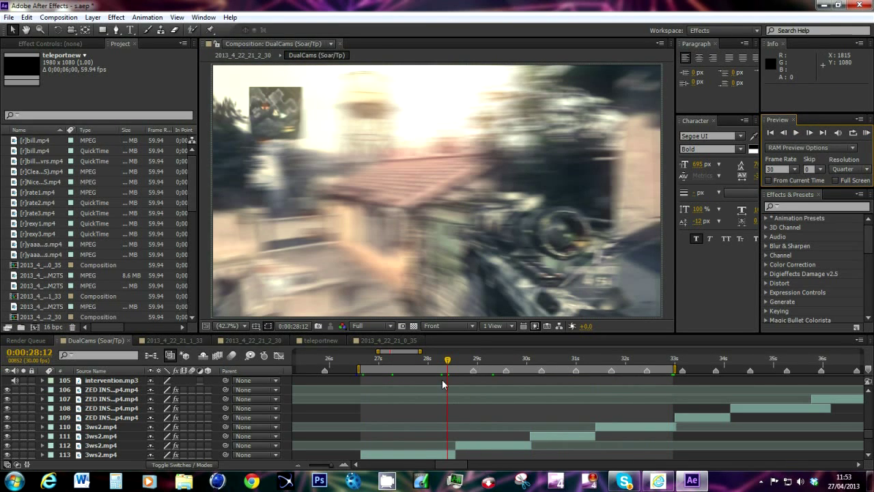
Go to 0:00:31:12, show the 3ws2.mp4 layer's effects and collapse RSMB Pro
left_click_drag(447, 360, 459, 360)
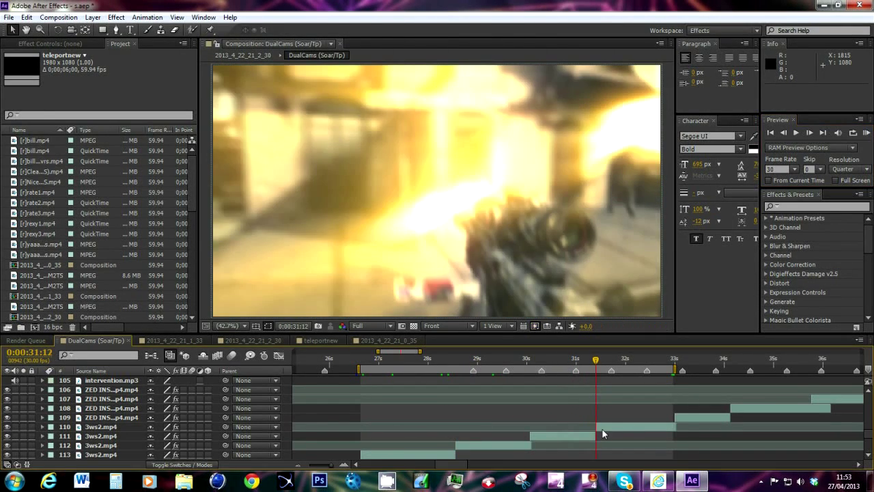
left_click(112, 426)
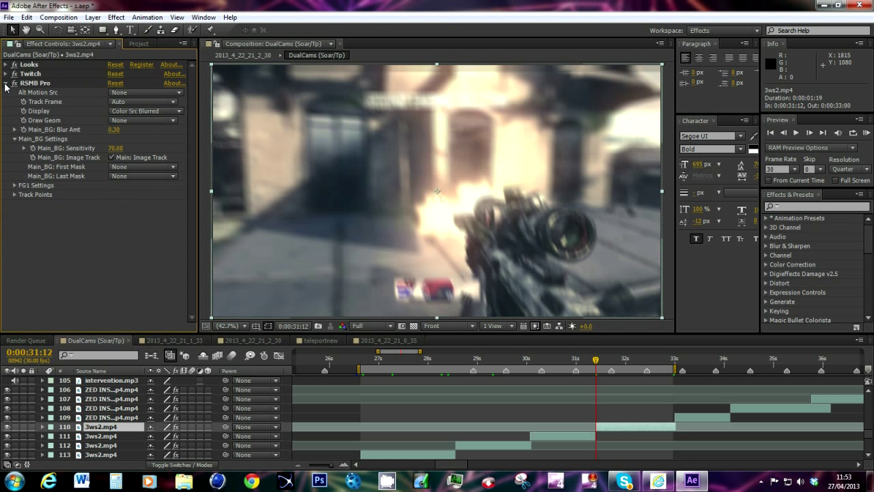
left_click(6, 83)
type("shine")
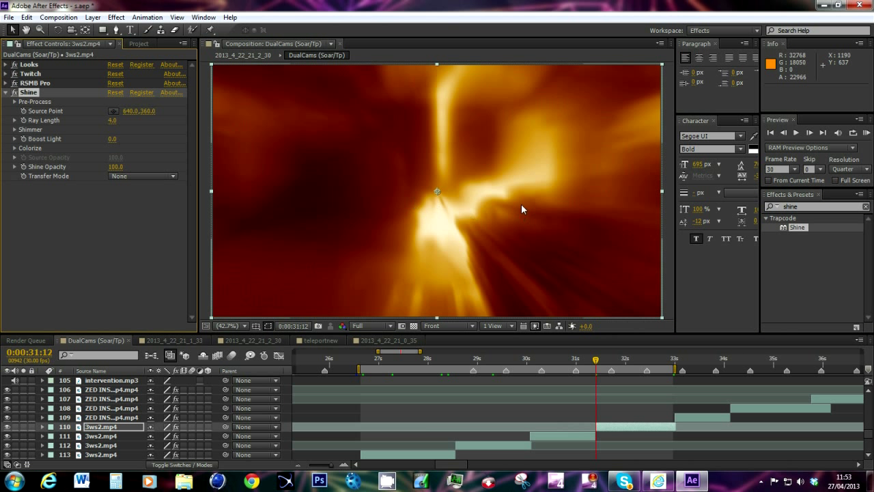
mouse_move(101, 179)
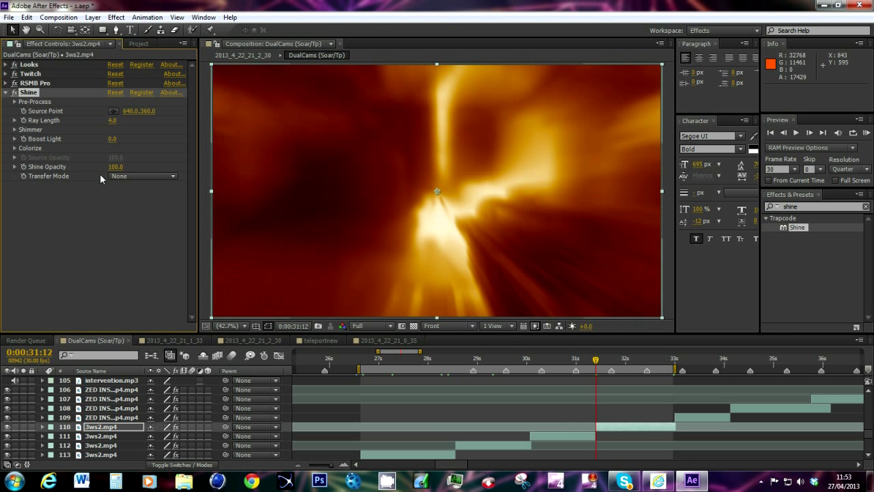
Set the Trapcode Shine transfer mode on 3ws2.mp4 to Add
left_click(143, 175)
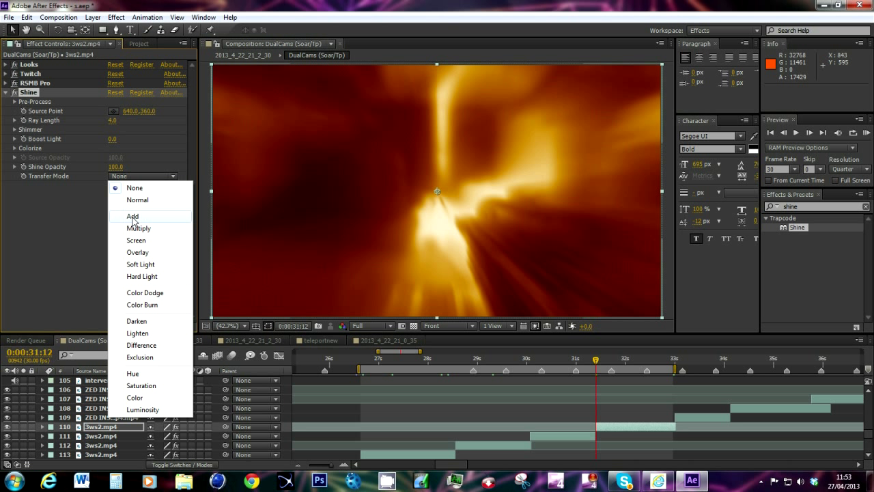
left_click(133, 216)
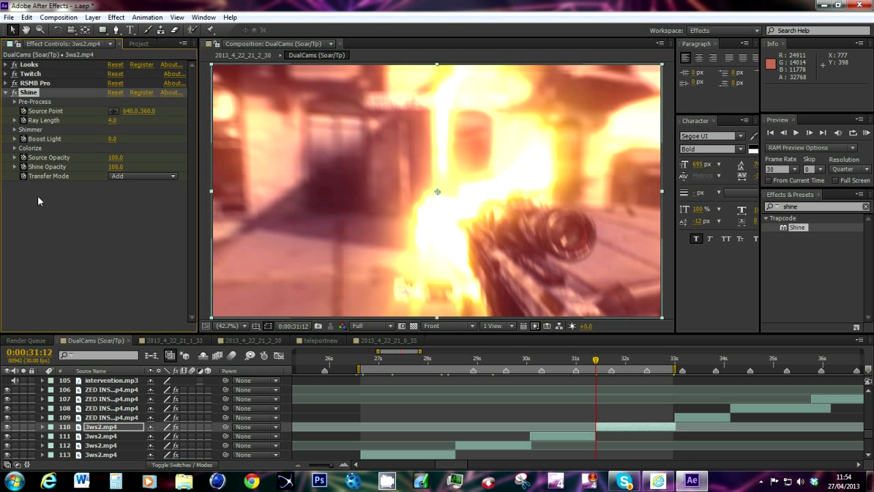
mouse_move(437, 196)
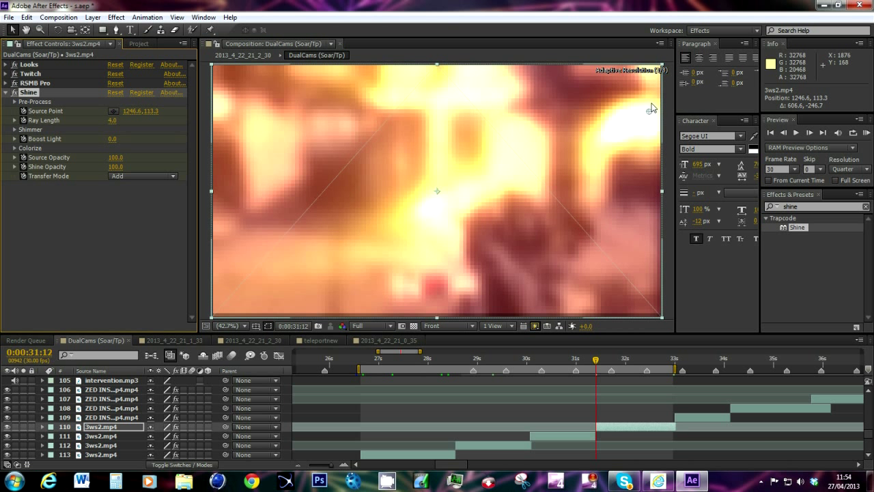
Move the Shine source point into the upper-right sky at 1259.0, 96.2
left_click_drag(652, 107, 652, 100)
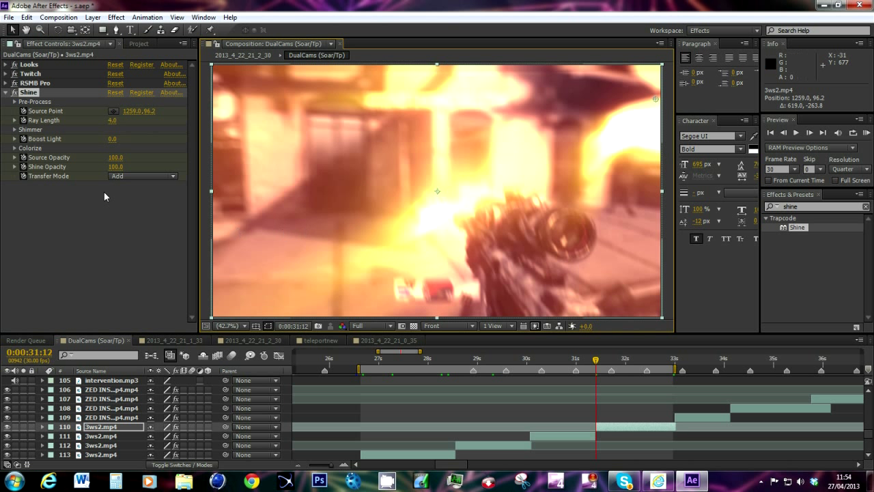
mouse_move(15, 152)
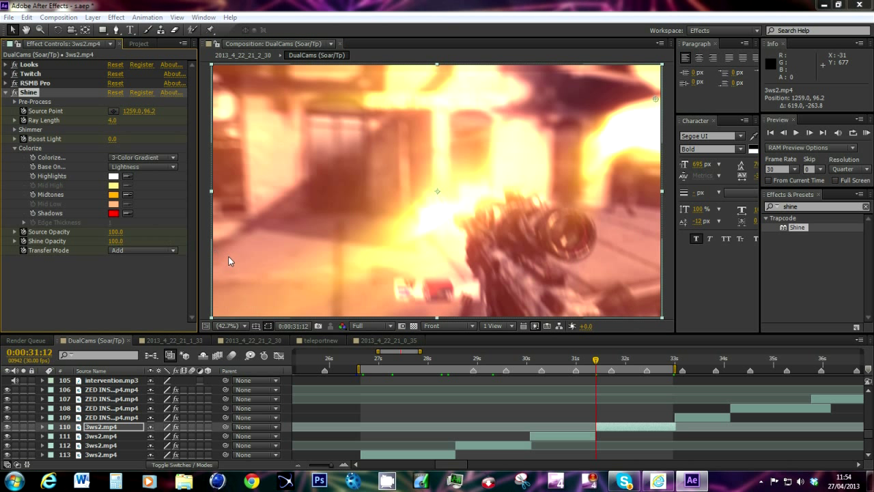
Change the Shine shadows colour from red to black
left_click(112, 213)
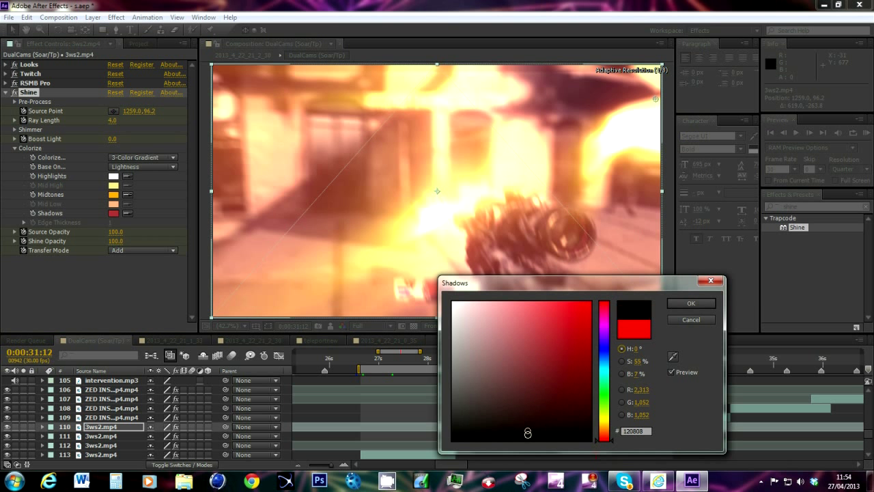
left_click(690, 303)
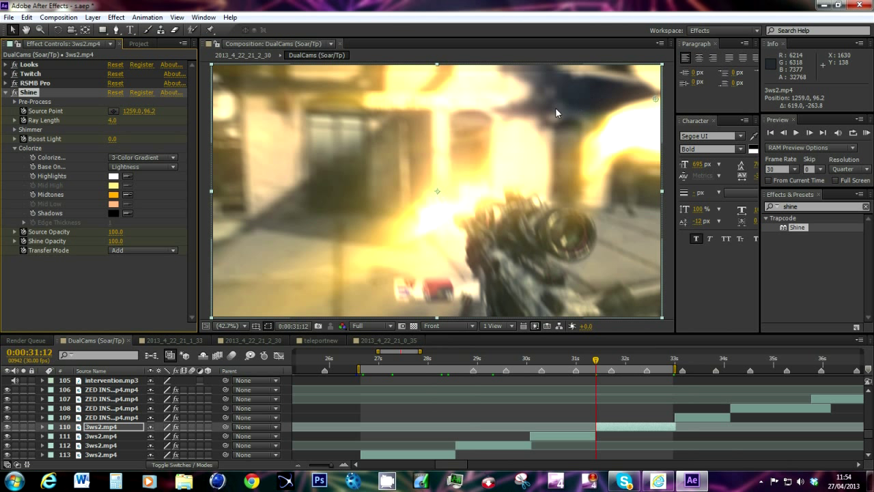
mouse_move(334, 208)
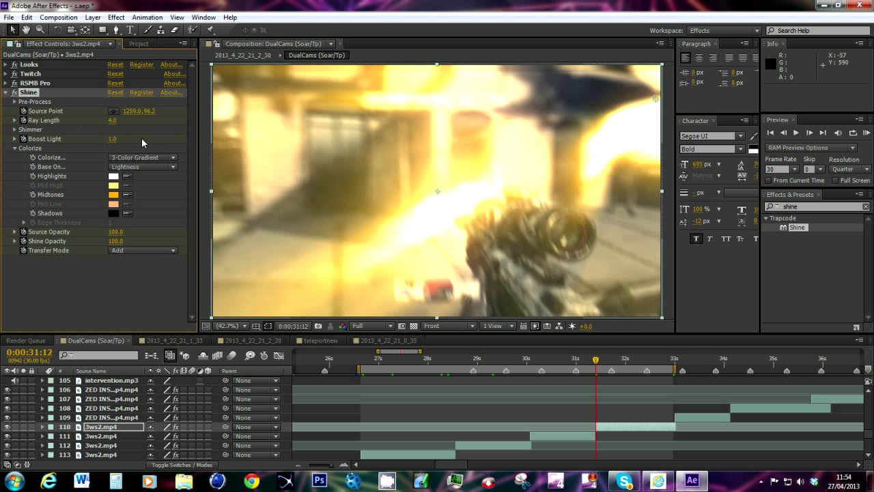
mouse_move(675, 390)
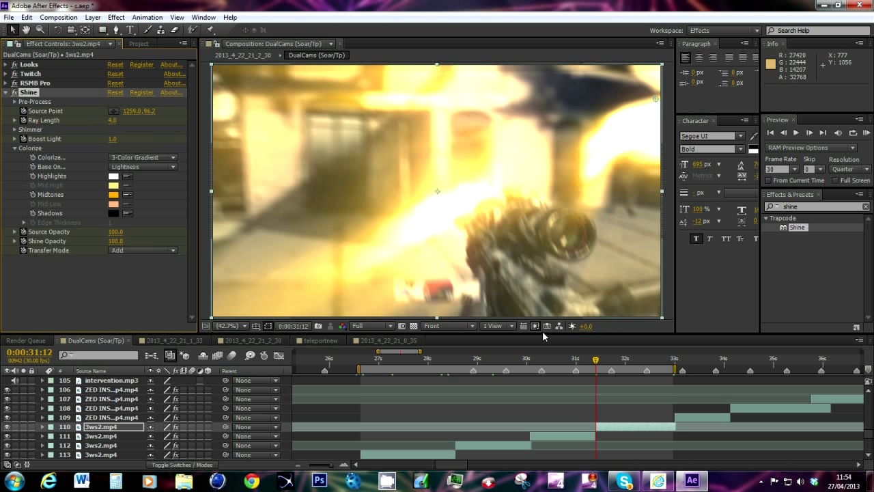
mouse_move(598, 368)
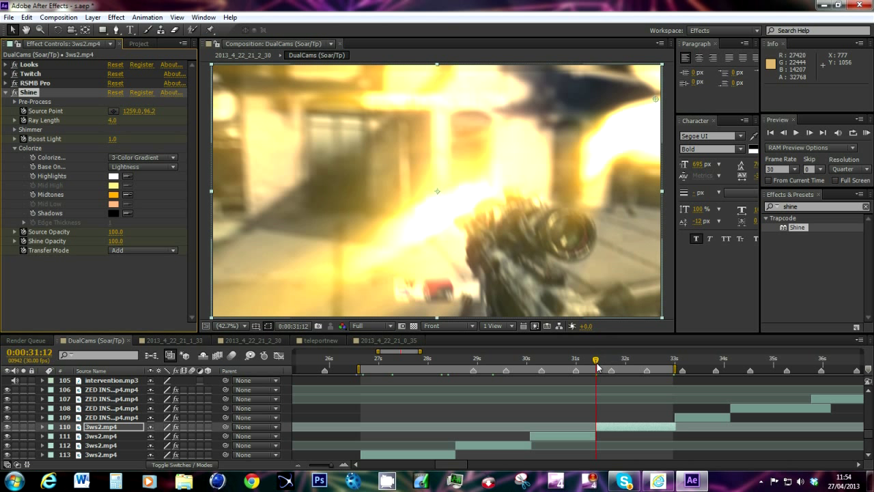
mouse_move(598, 360)
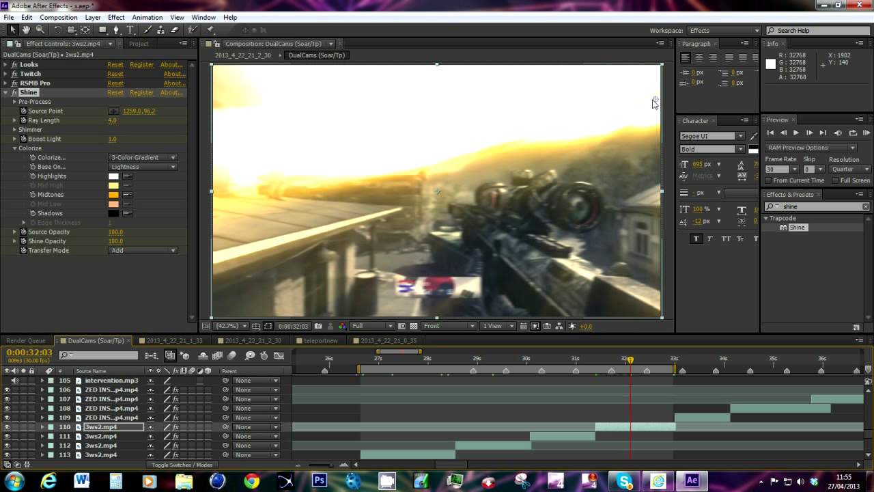
mouse_move(239, 114)
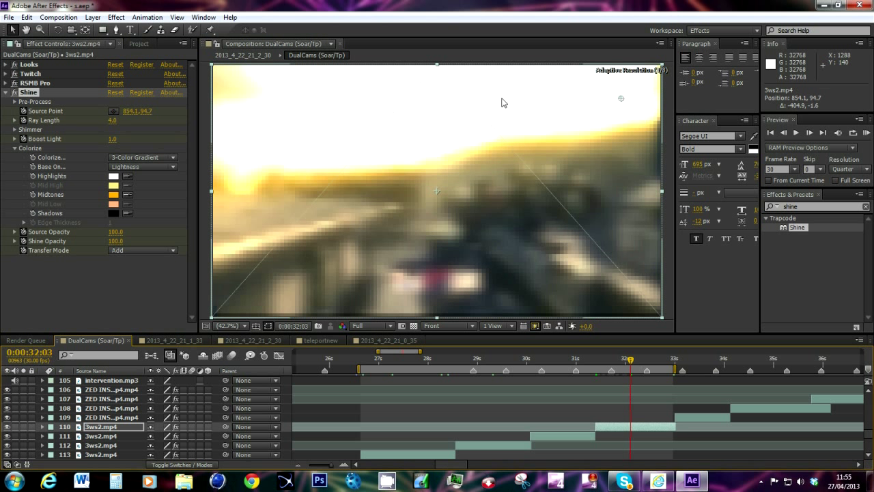
Drag the Shine source point to the upper-left sky and lower Shine Opacity to 2.0
left_click_drag(621, 98, 310, 109)
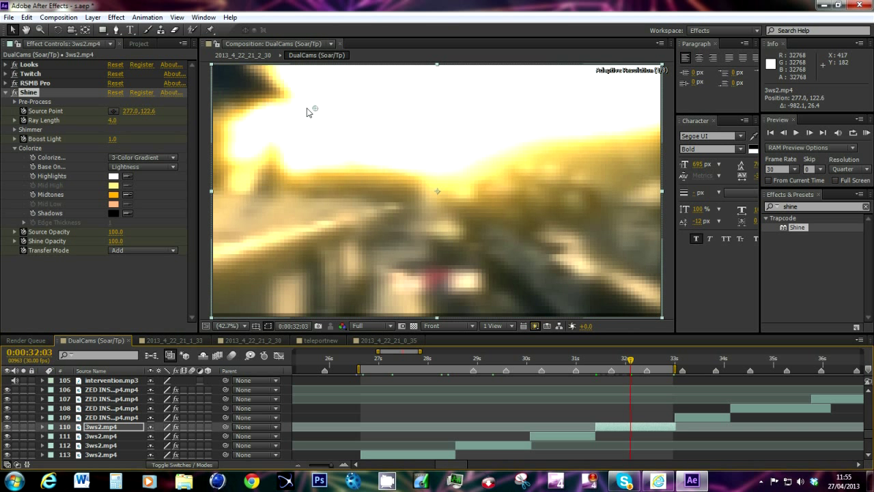
left_click_drag(312, 110, 281, 110)
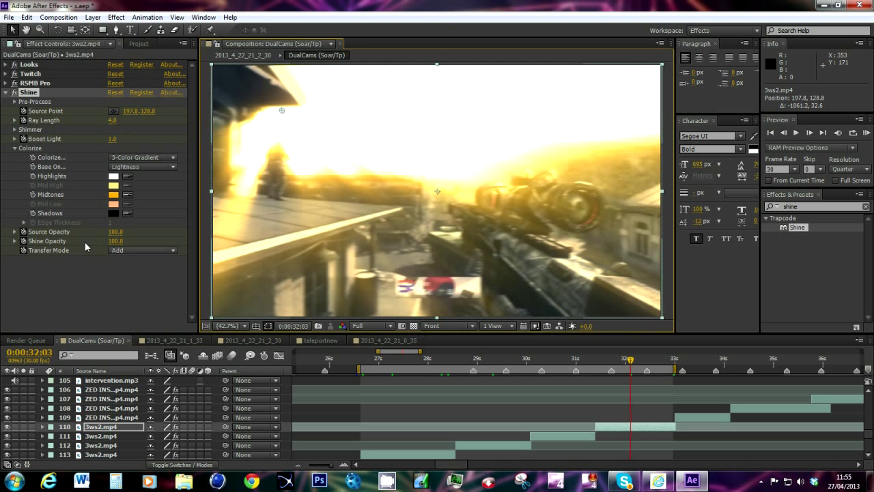
left_click_drag(115, 241, 73, 240)
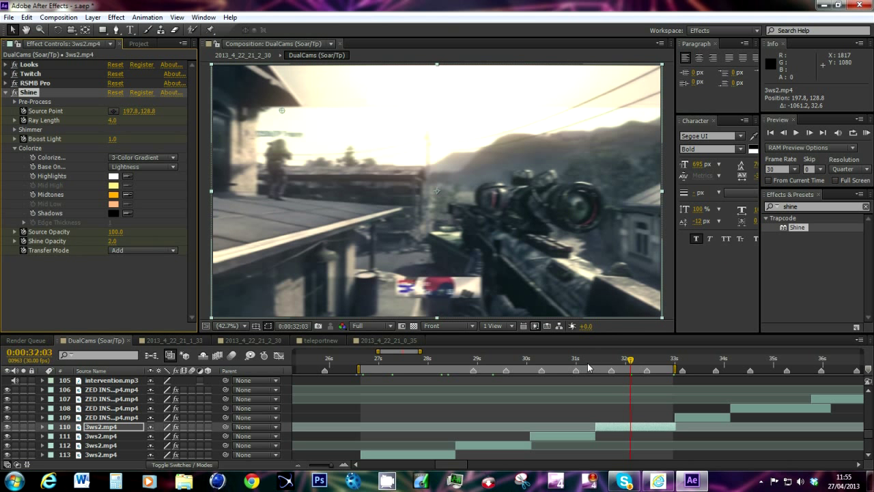
Move the playhead to 31:04 and set it as the work area start
left_click(603, 359)
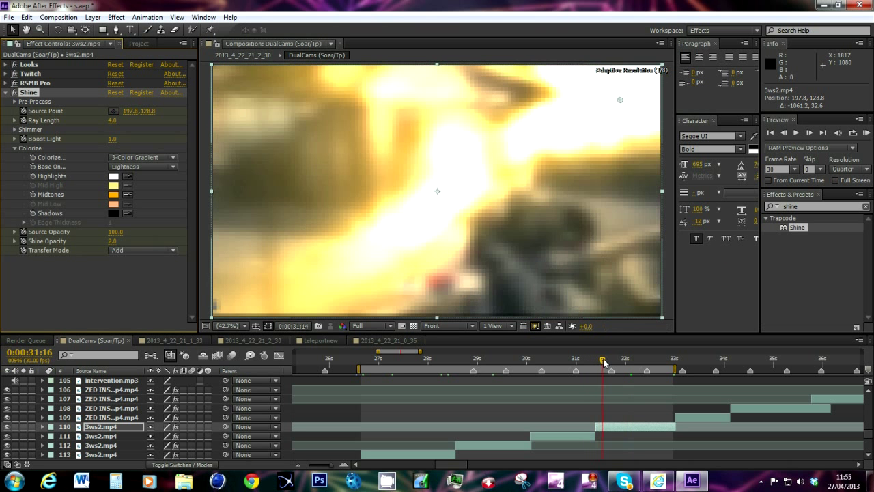
left_click_drag(603, 359, 580, 360)
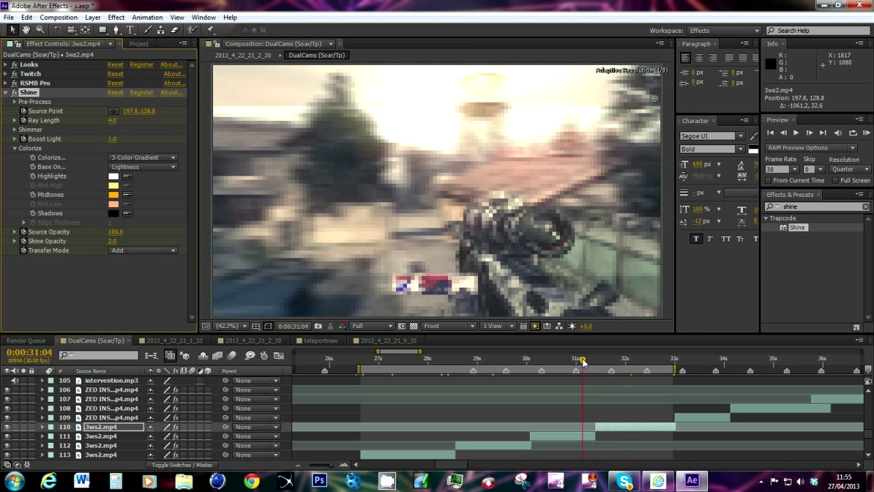
left_click(867, 134)
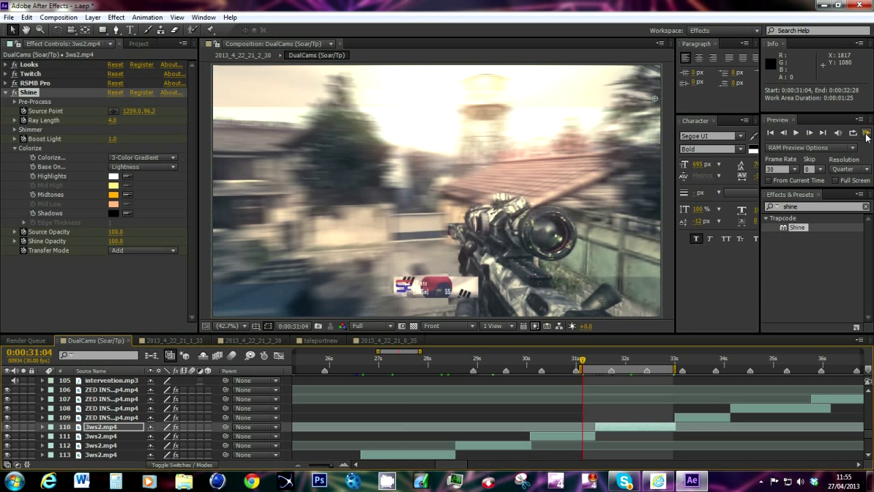
Render and play a RAM preview of the animated shine
left_click(868, 133)
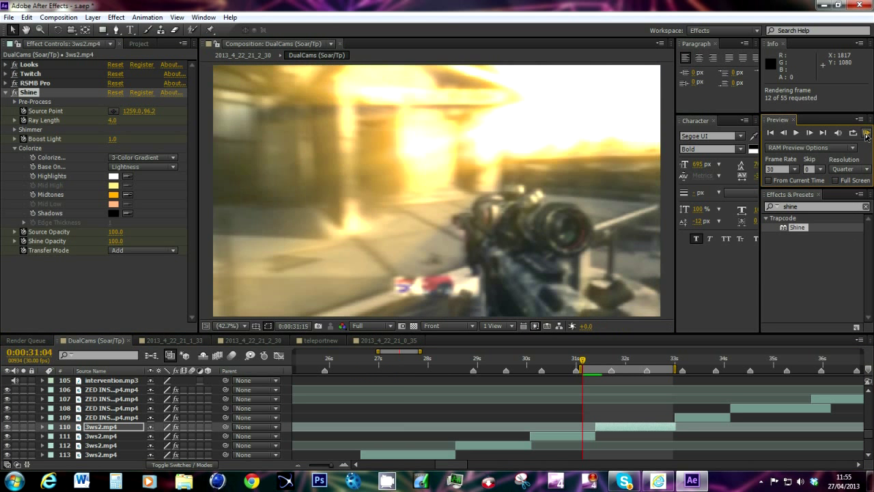
left_click(868, 133)
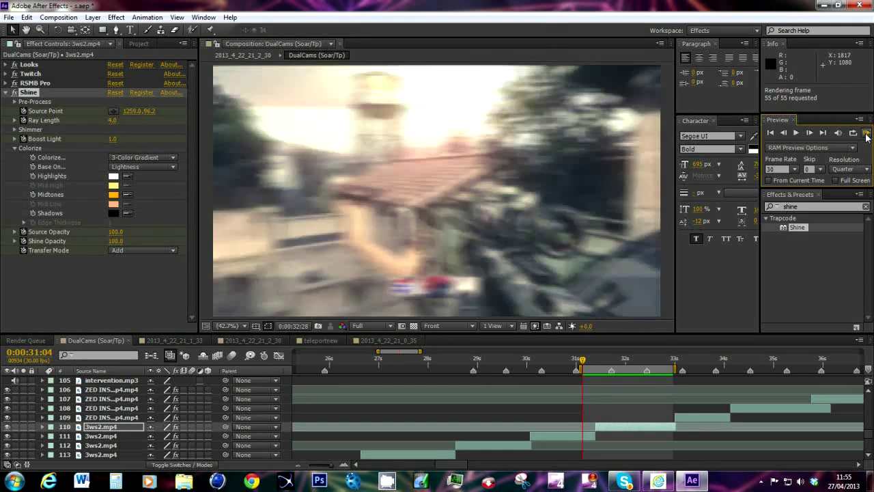
left_click(794, 132)
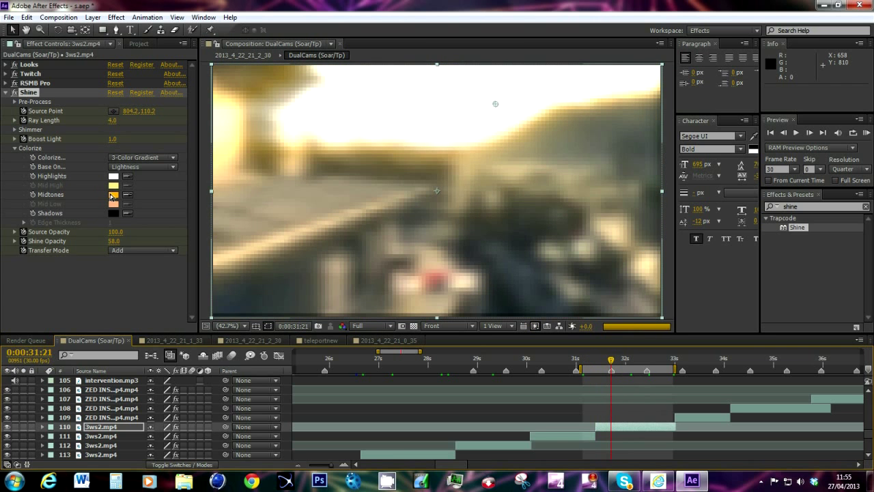
left_click(113, 194)
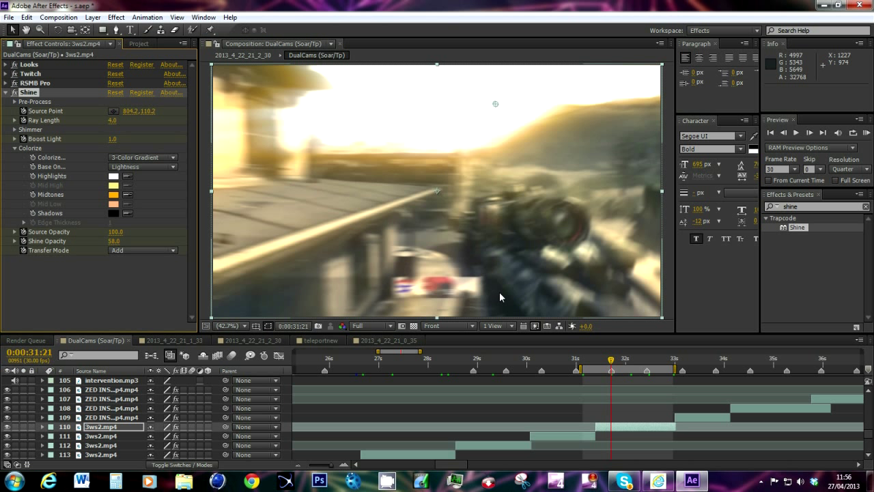
mouse_move(514, 296)
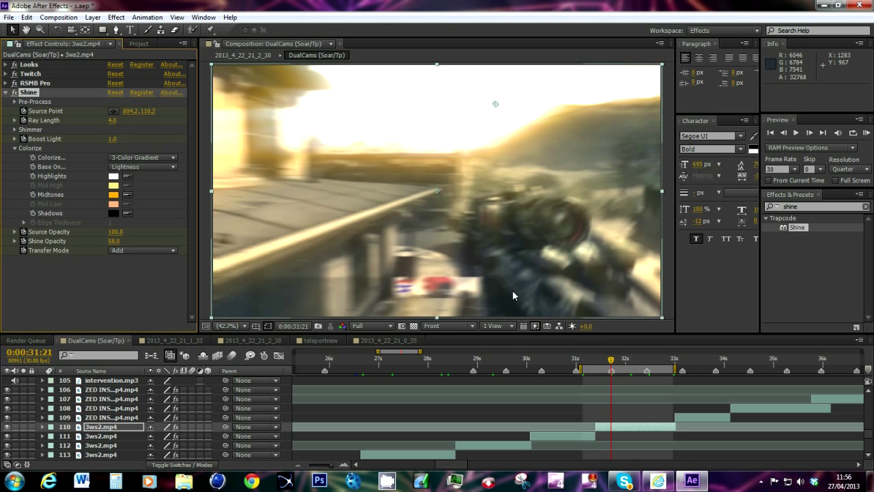